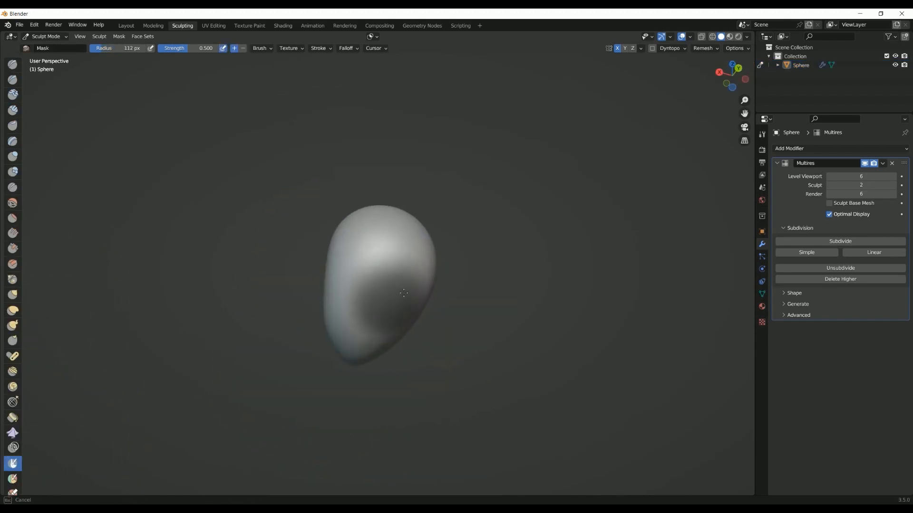
Rotate the sphere to face front and choose a Face VDM stamp brush
{"action": "left_click_drag", "start_coordinate": [404, 293], "coordinate": [408, 411]}
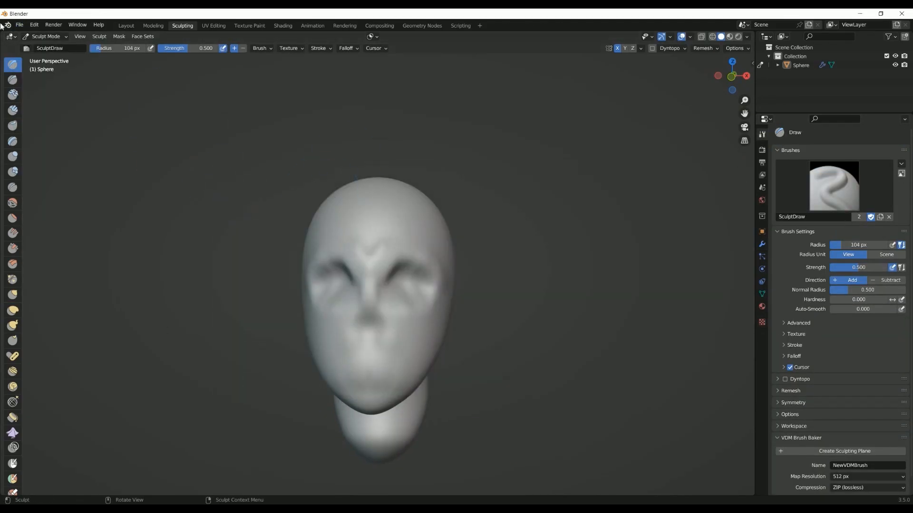
{"action": "left_click", "coordinate": [833, 186]}
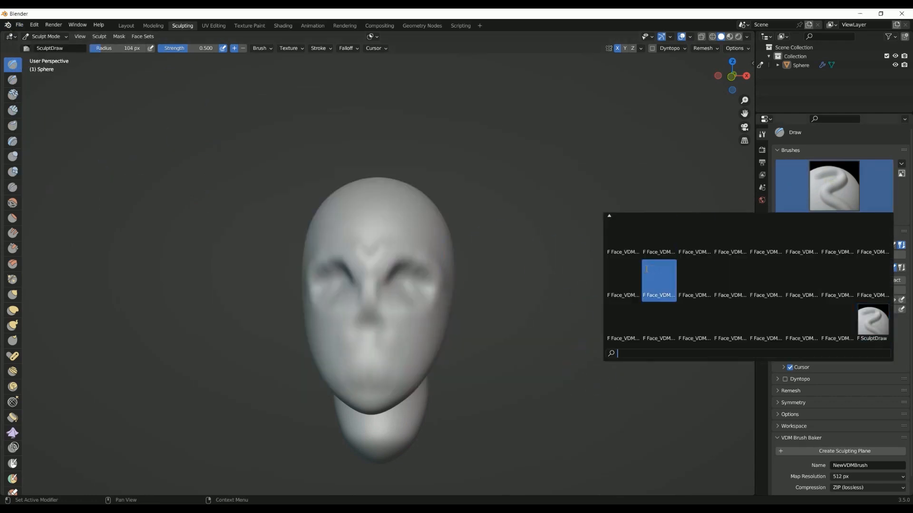
{"action": "left_click", "coordinate": [658, 279]}
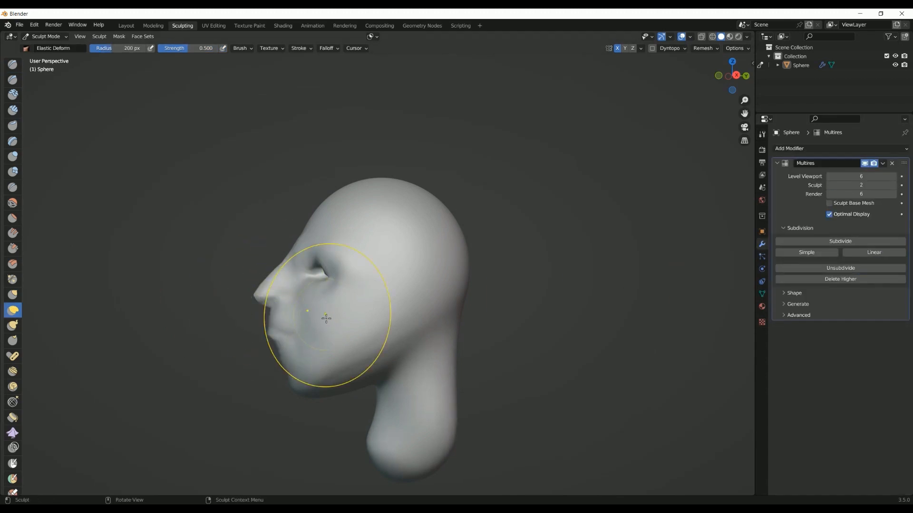
Shape the mouth, cheeks and brow, carve eye creases and a sharp upper eyelid, and pull out the jaw and neck
{"action": "left_click_drag", "start_coordinate": [326, 317], "coordinate": [335, 355]}
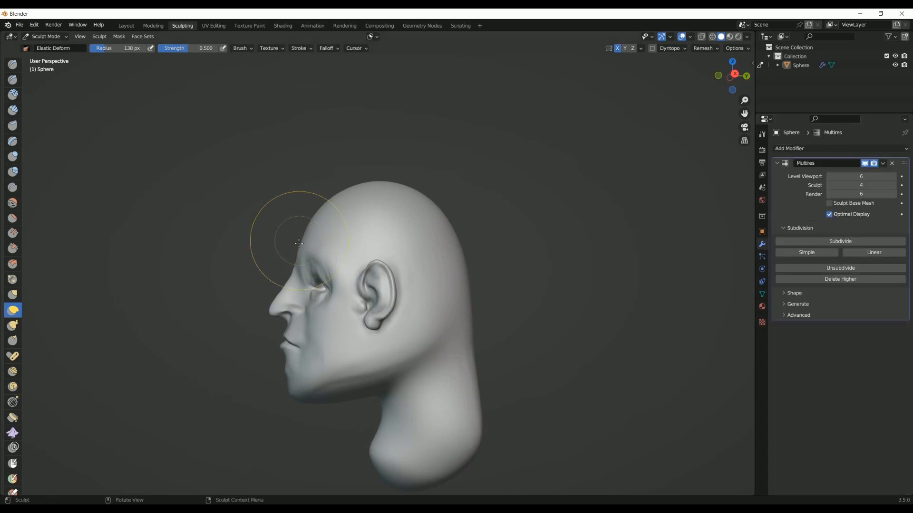
{"action": "left_click_drag", "start_coordinate": [298, 244], "coordinate": [368, 400]}
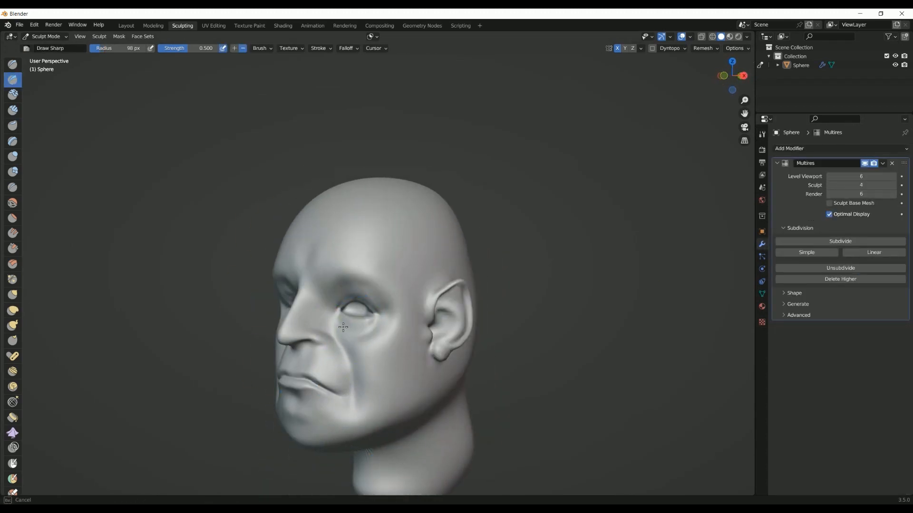
{"action": "left_click_drag", "start_coordinate": [343, 326], "coordinate": [366, 399]}
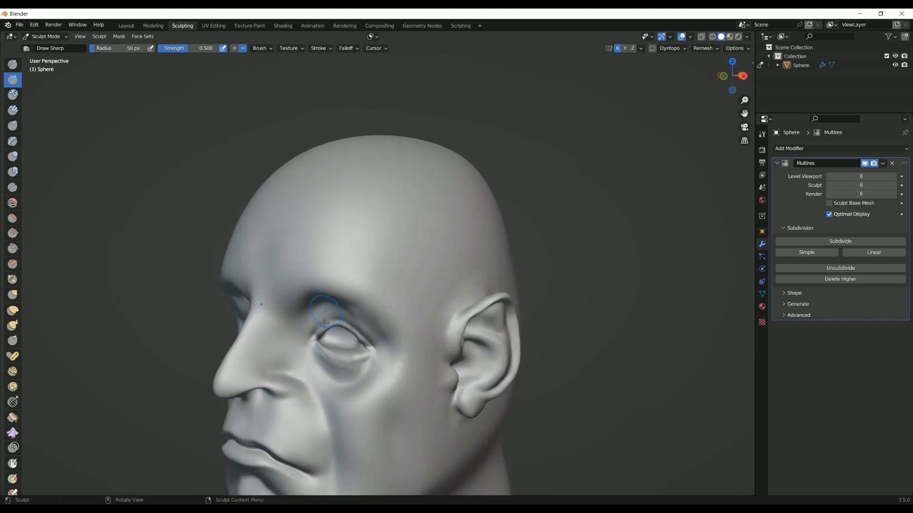
{"action": "left_click_drag", "start_coordinate": [324, 324], "coordinate": [351, 349]}
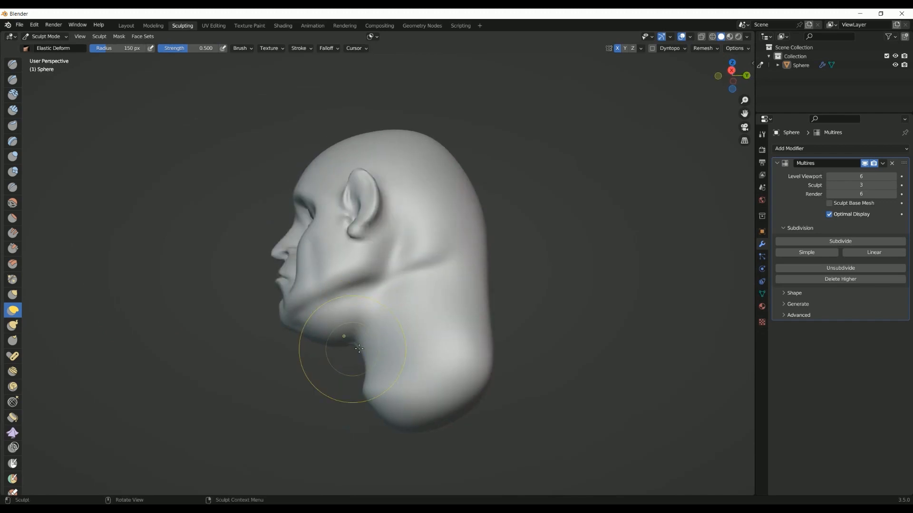
{"action": "left_click_drag", "start_coordinate": [358, 349], "coordinate": [336, 157]}
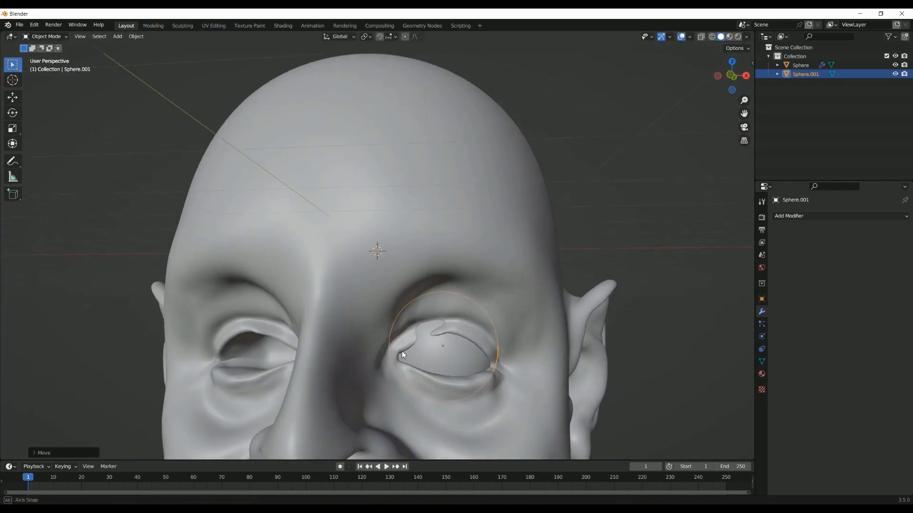
Place the eyeball sphere in the eye socket, then reselect the head
{"action": "left_click", "coordinate": [788, 216]}
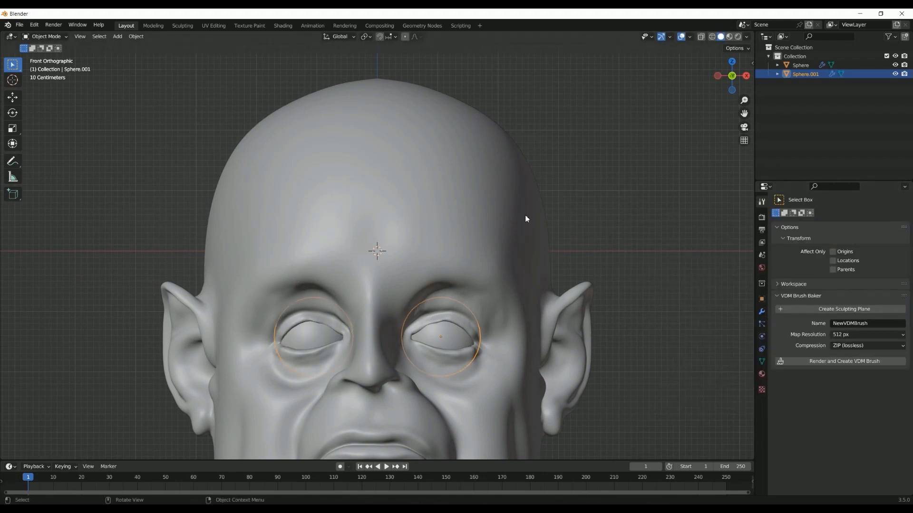
{"action": "left_click", "coordinate": [182, 25]}
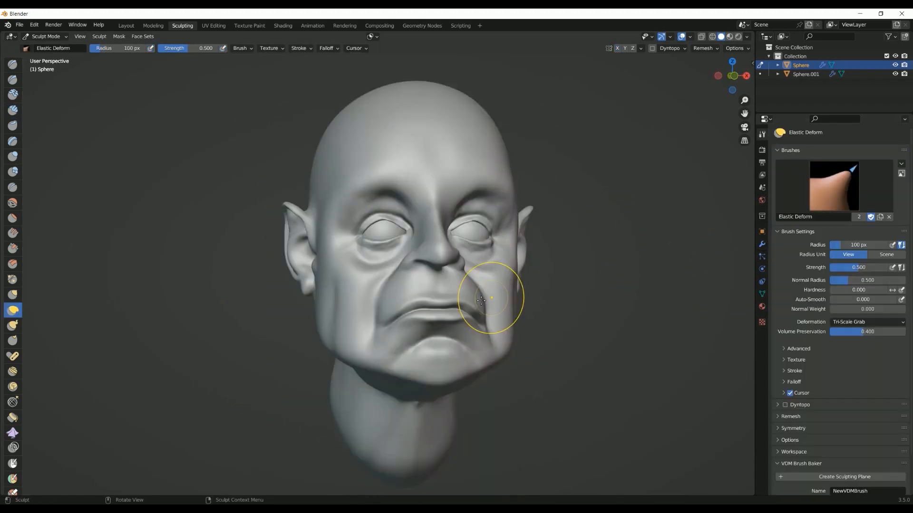
Sag the cheek beside the mouth and carve a fold beside the nose
{"action": "left_click", "coordinate": [8, 79]}
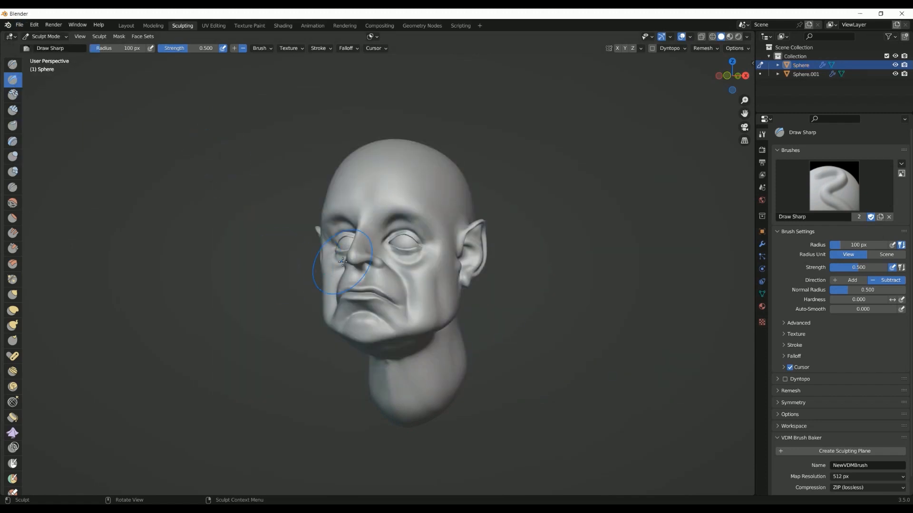
{"action": "left_click", "coordinate": [834, 182]}
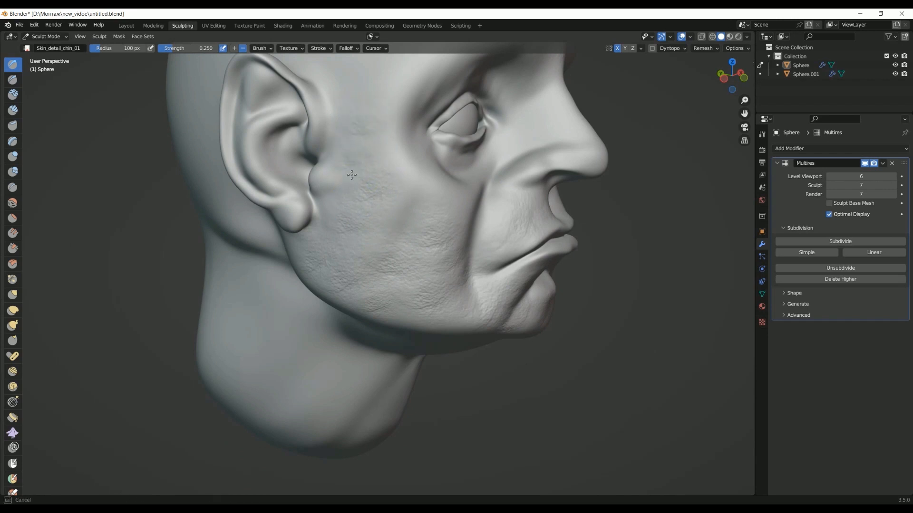
Add skin detail to the cheek, neck wrinkles and folds under the jaw
{"action": "left_click_drag", "start_coordinate": [350, 174], "coordinate": [361, 259]}
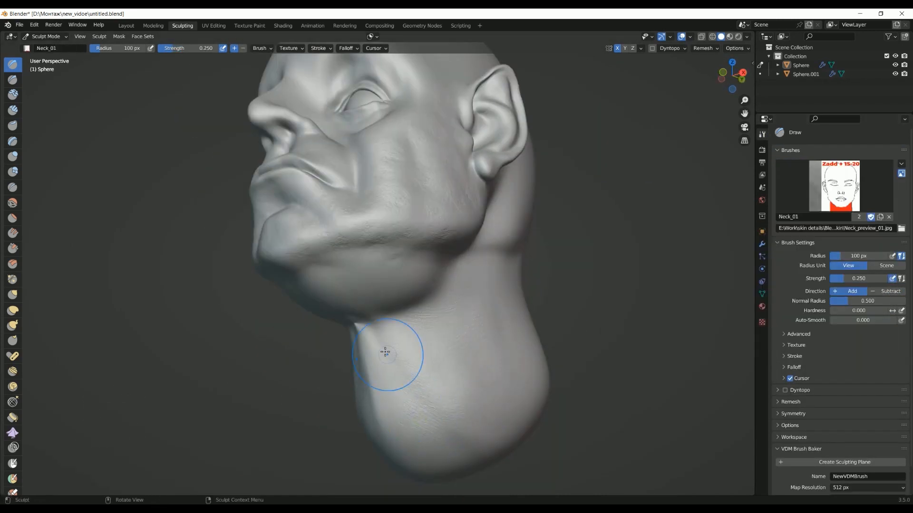
{"action": "left_click_drag", "start_coordinate": [384, 353], "coordinate": [394, 234]}
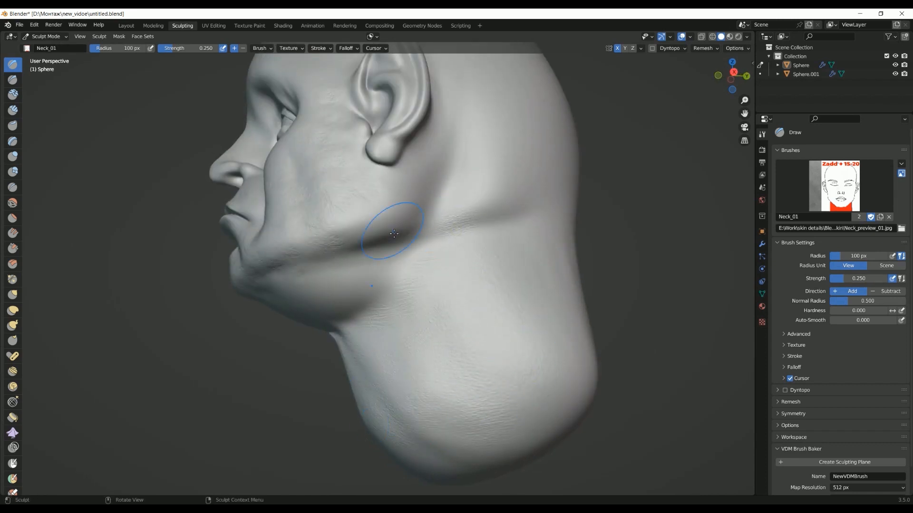
{"action": "left_click_drag", "start_coordinate": [394, 233], "coordinate": [327, 282]}
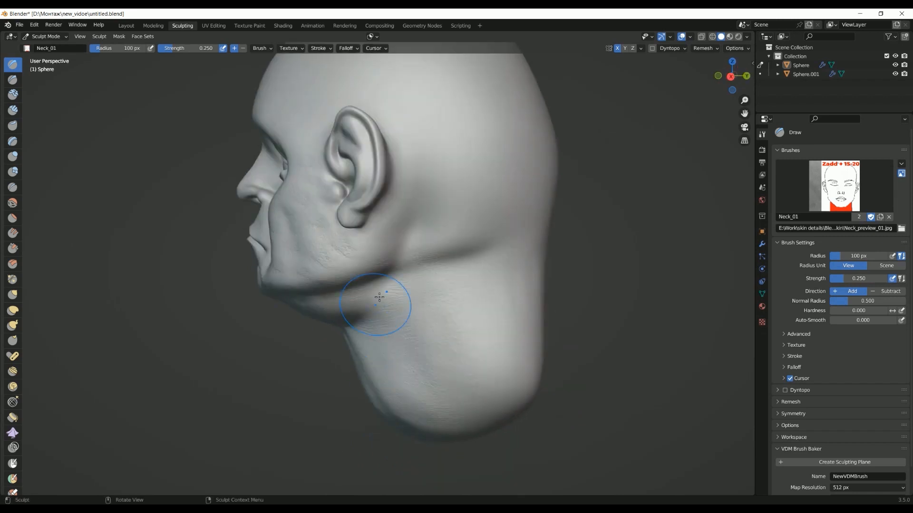
{"action": "left_click_drag", "start_coordinate": [378, 296], "coordinate": [413, 291]}
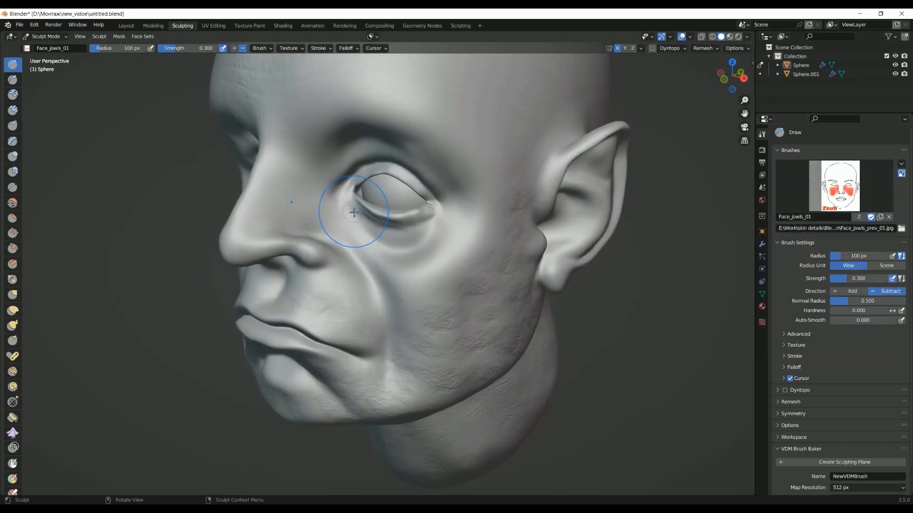
{"action": "mouse_move", "coordinate": [309, 175]}
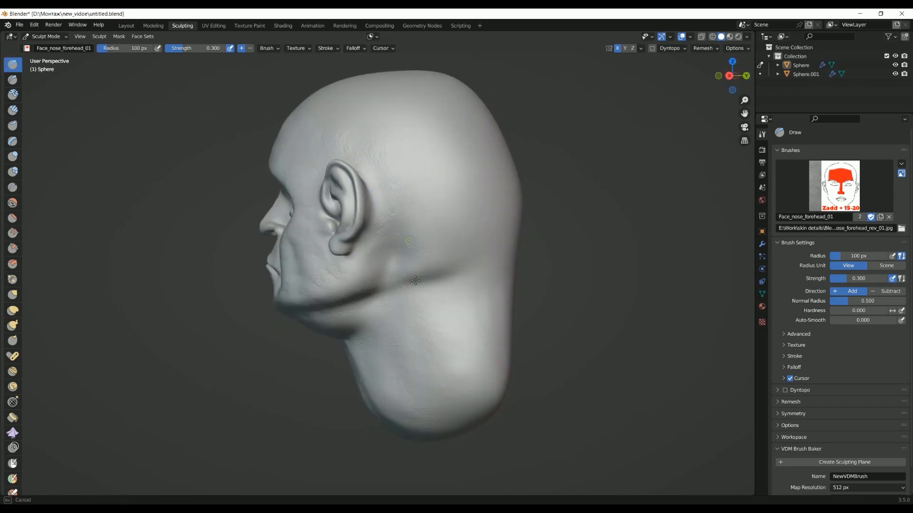
Texture behind the ear, the back and top of the skull, and save
{"action": "left_click_drag", "start_coordinate": [413, 280], "coordinate": [357, 221]}
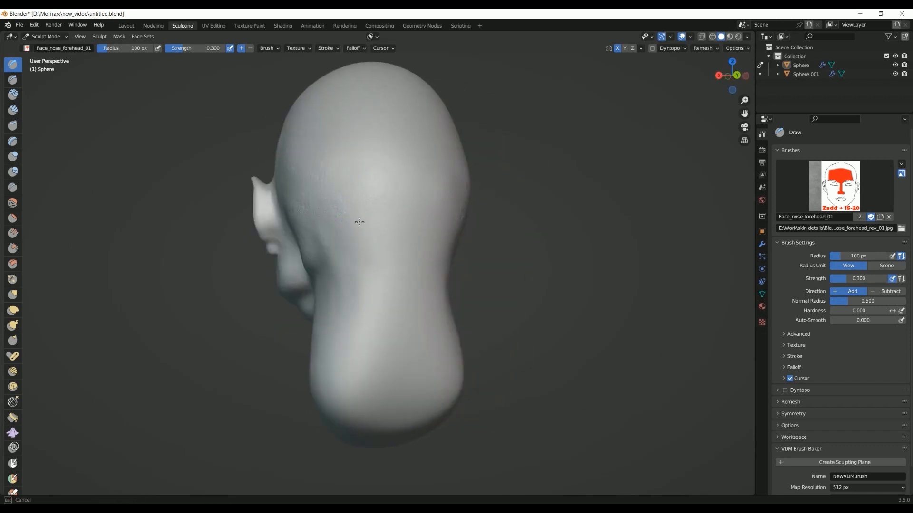
{"action": "left_click_drag", "start_coordinate": [359, 222], "coordinate": [409, 172]}
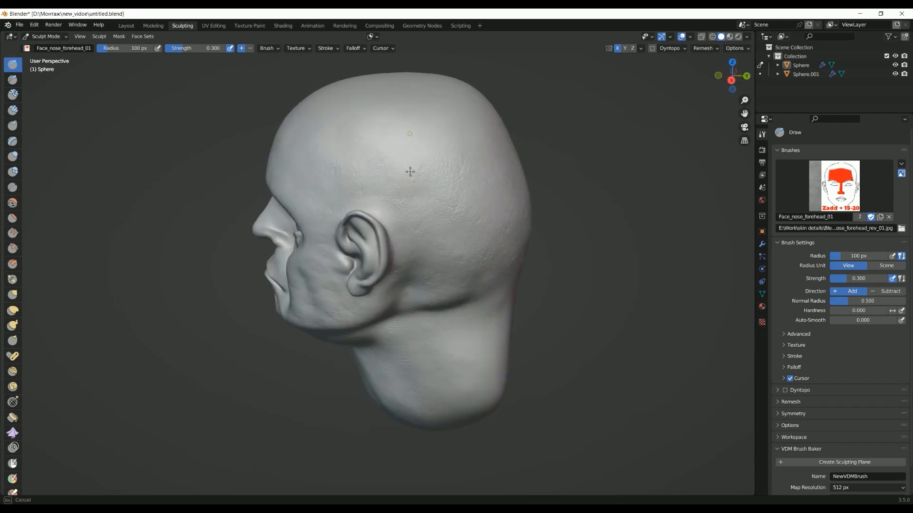
{"action": "left_click_drag", "start_coordinate": [409, 171], "coordinate": [386, 162]}
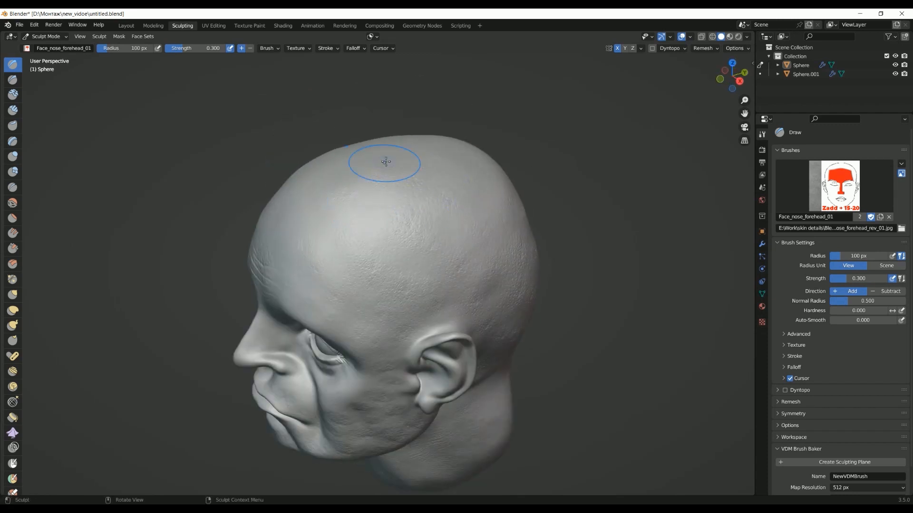
{"action": "key", "text": "Ctrl+S"}
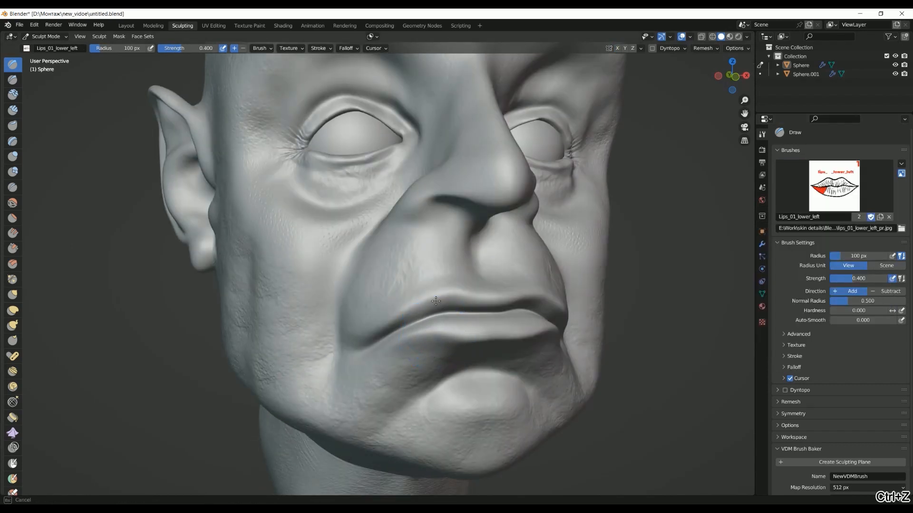
Stamp lower-lip creases, then use an eye-area alpha brush to texture beside the nose
{"action": "left_click_drag", "start_coordinate": [435, 301], "coordinate": [448, 295]}
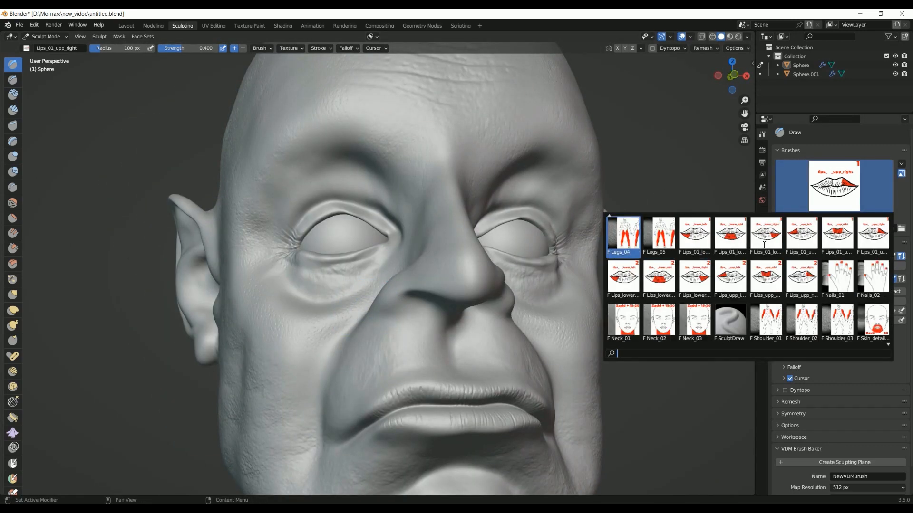
{"action": "scroll", "scroll_direction": "down", "scroll_amount": 3}
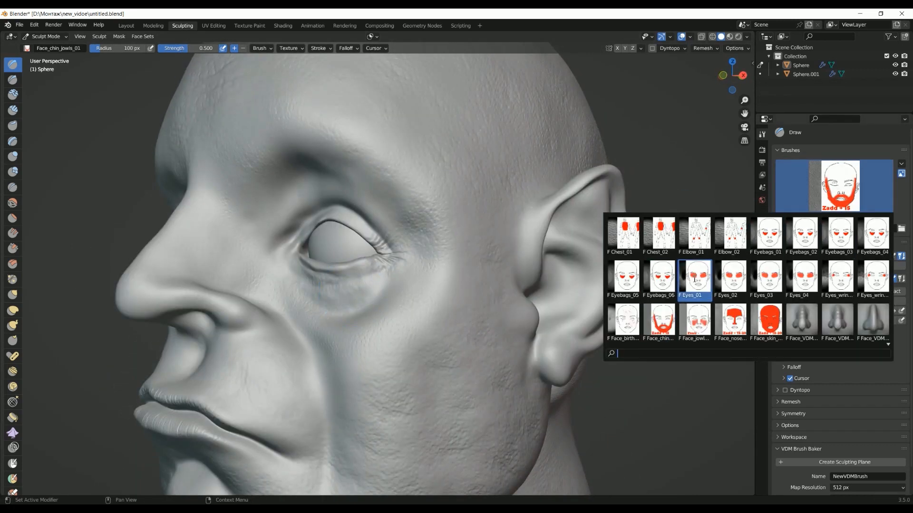
{"action": "left_click", "coordinate": [694, 277]}
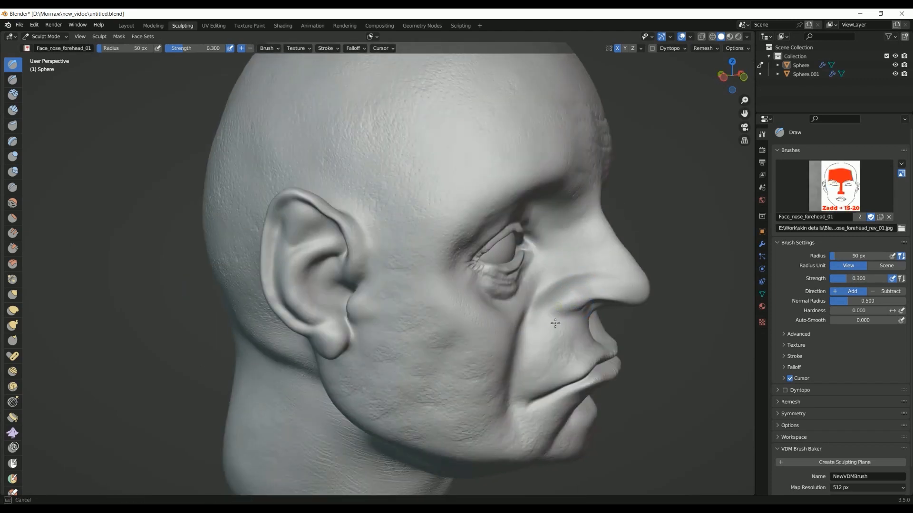
{"action": "left_click_drag", "start_coordinate": [554, 323], "coordinate": [215, 334]}
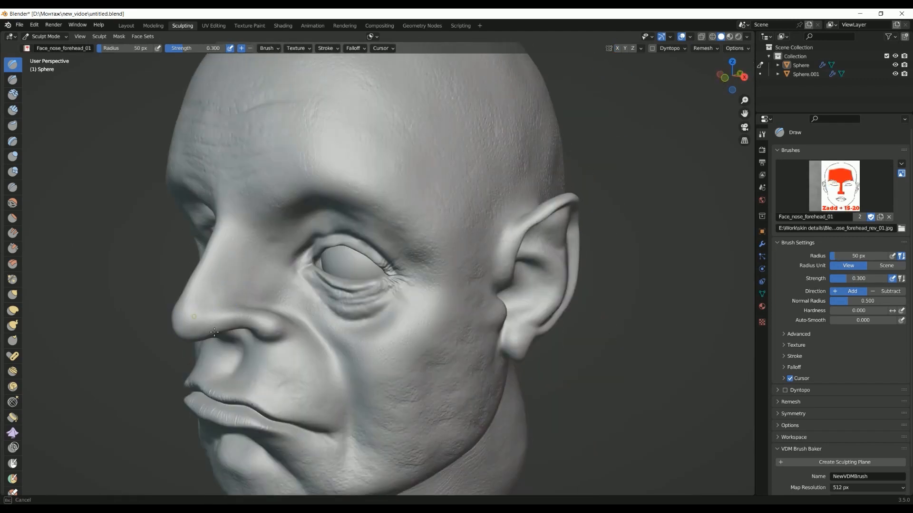